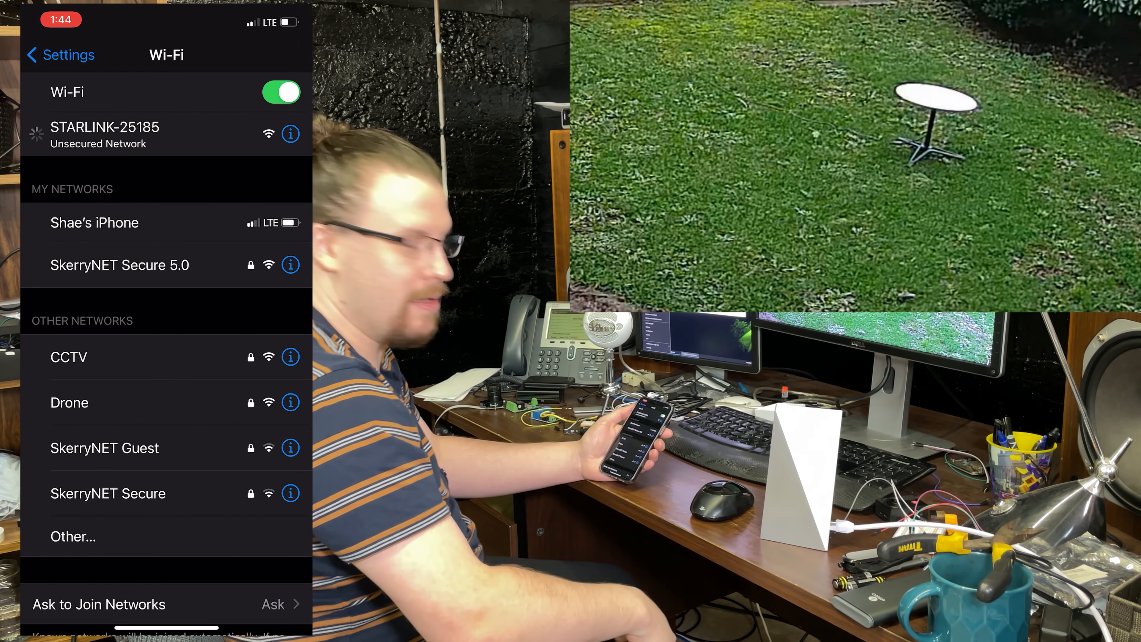
Join the open STARLINK-25185 network to bring up the my.starlink.com setup page
click(104, 126)
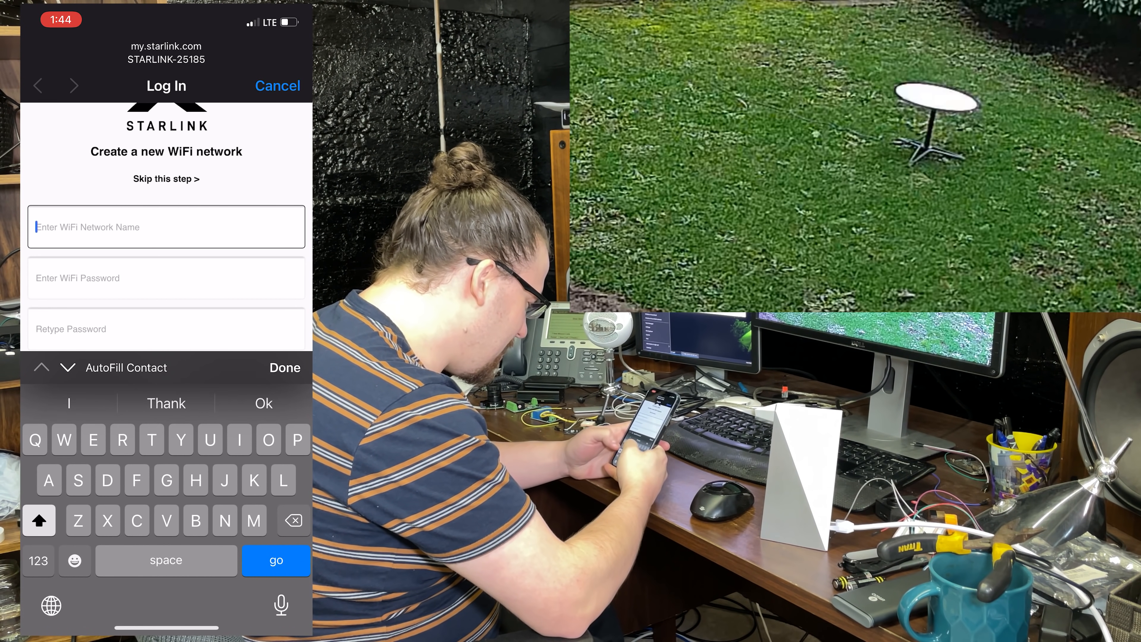
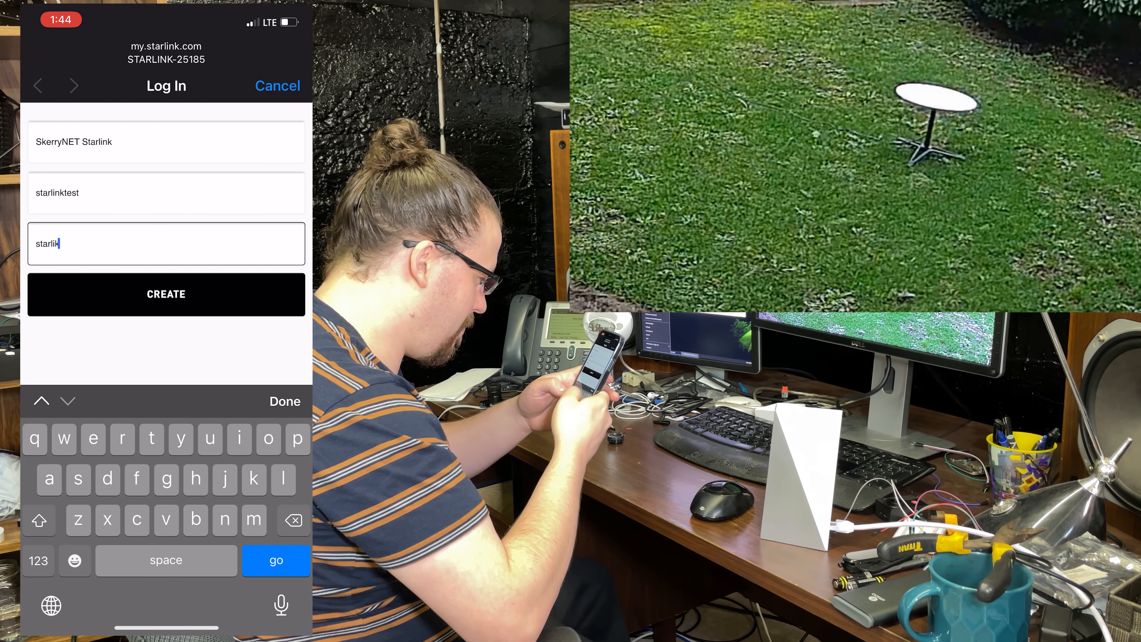
click(78, 438)
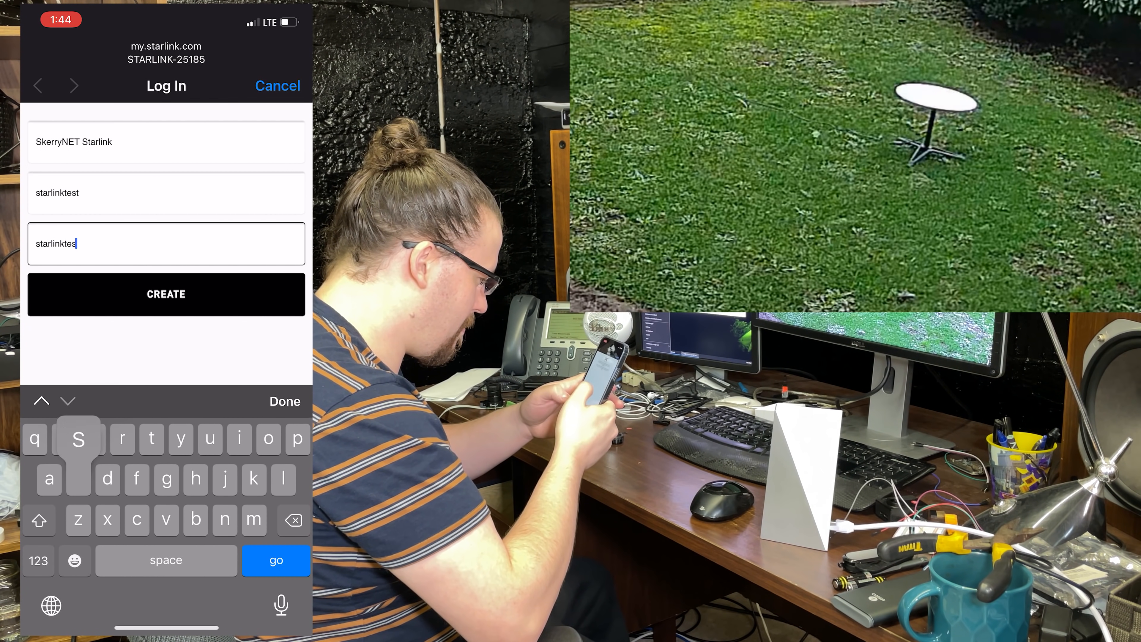
click(165, 294)
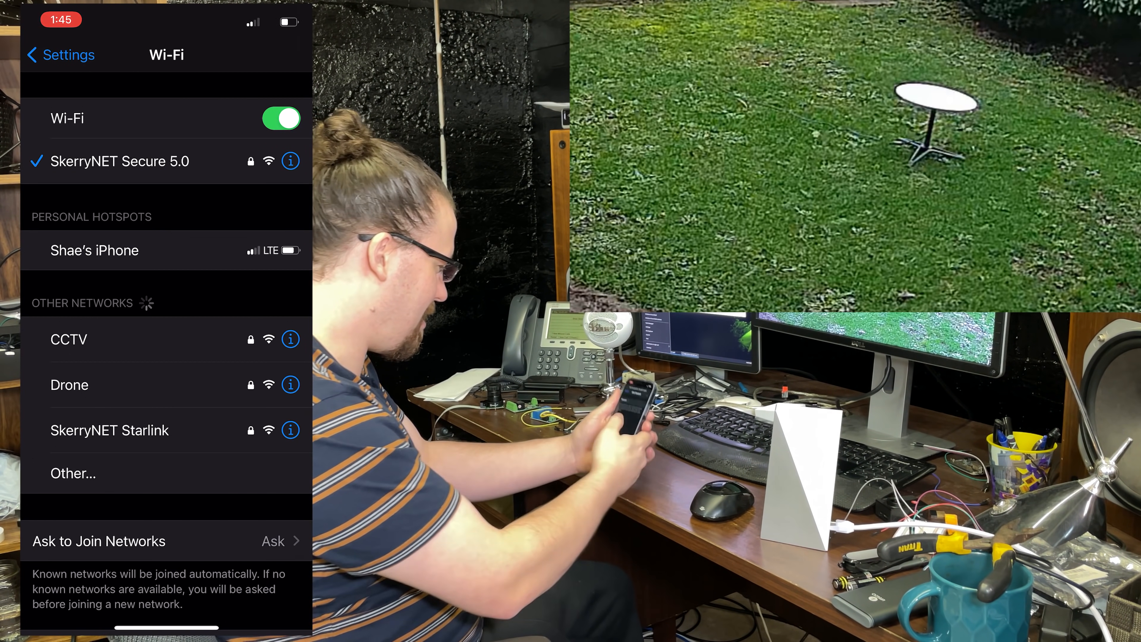
Join SkerryNET Starlink from the Wi-Fi list with its password
click(110, 430)
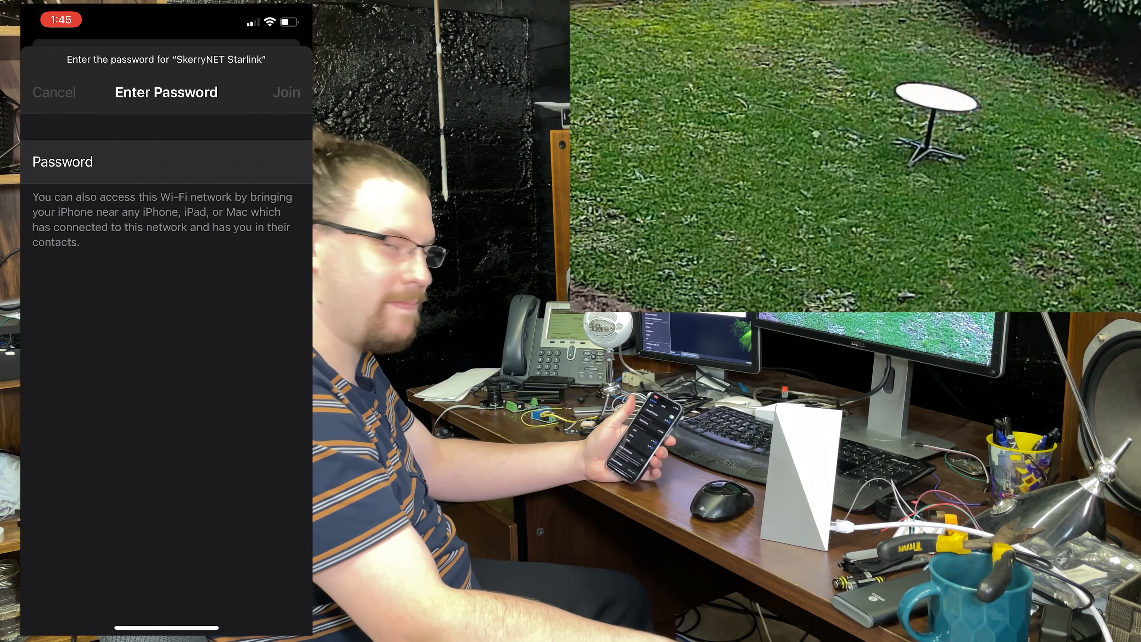
click(54, 91)
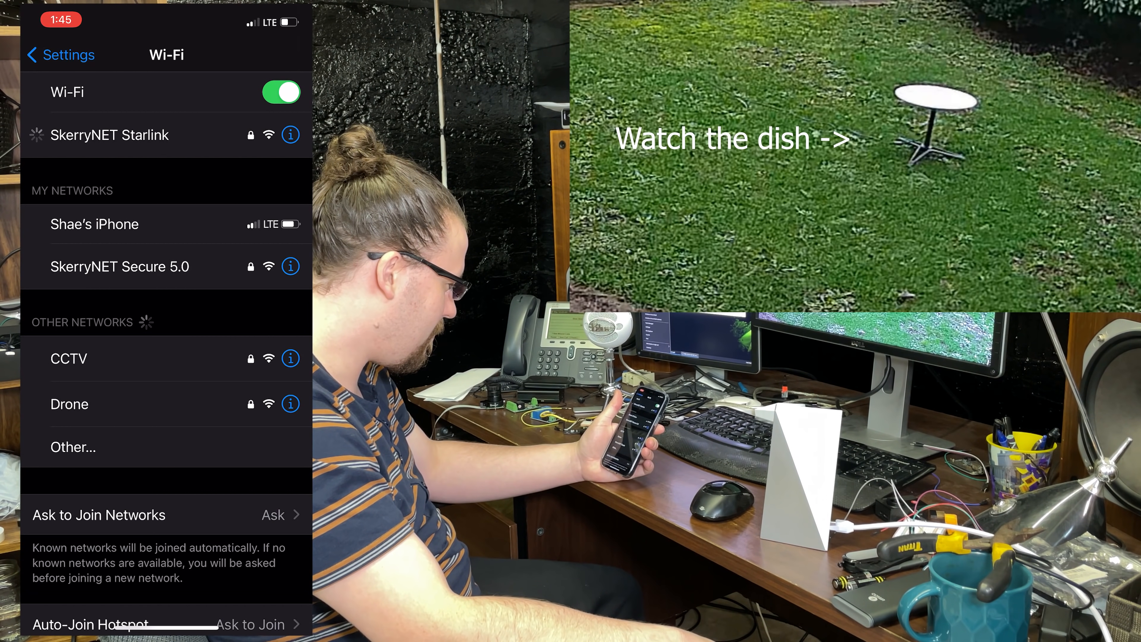
click(111, 135)
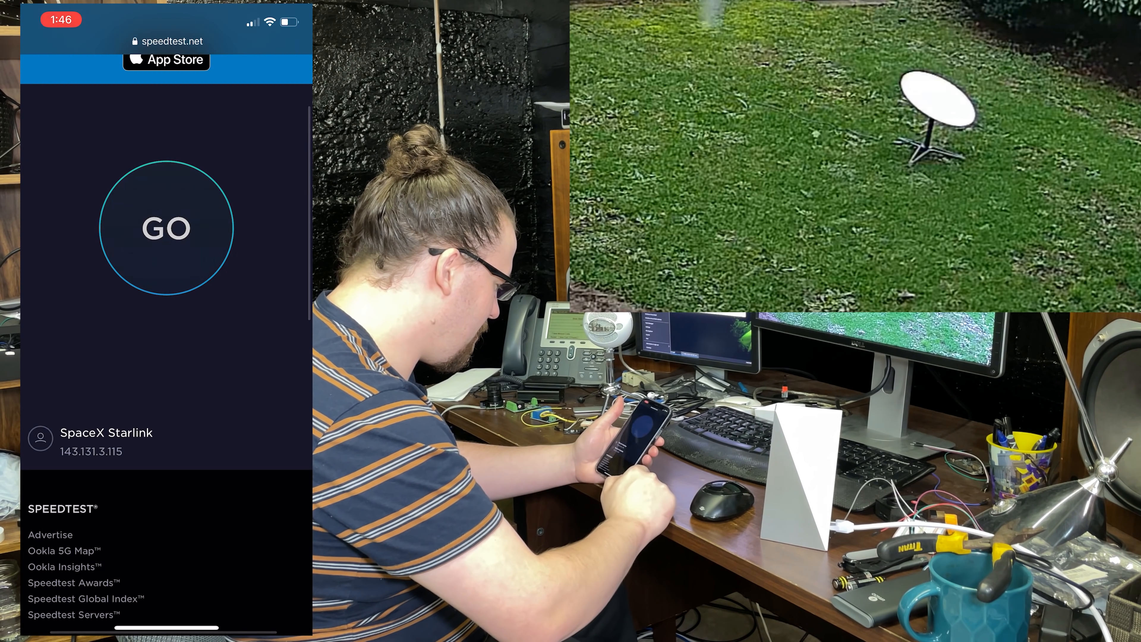
Start the speedtest.net run over the SpaceX Starlink connection
click(165, 227)
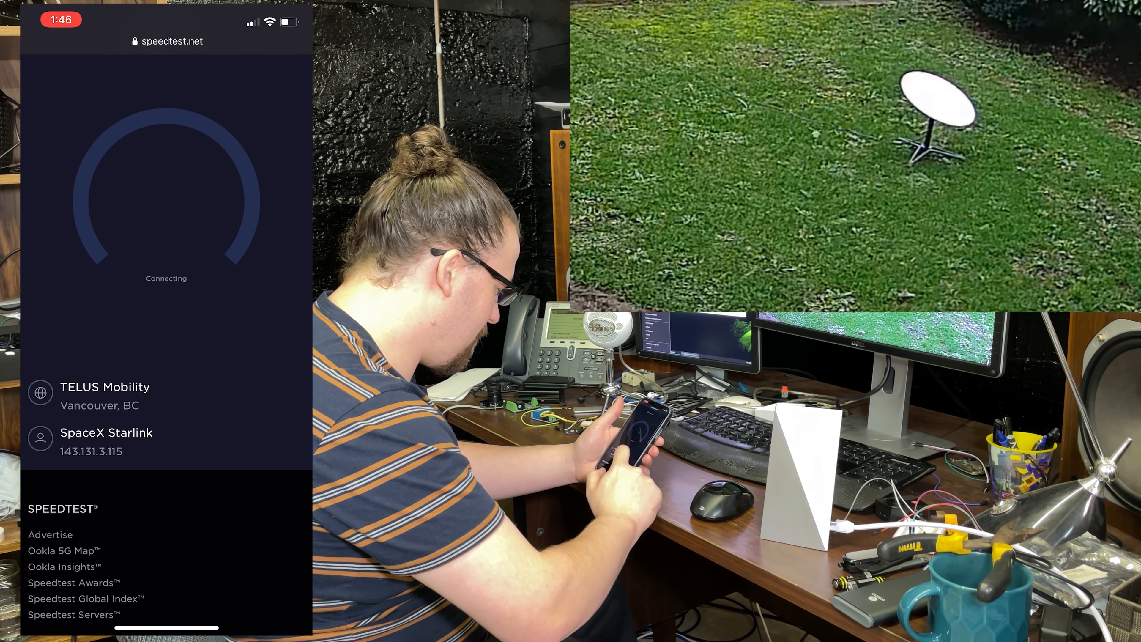